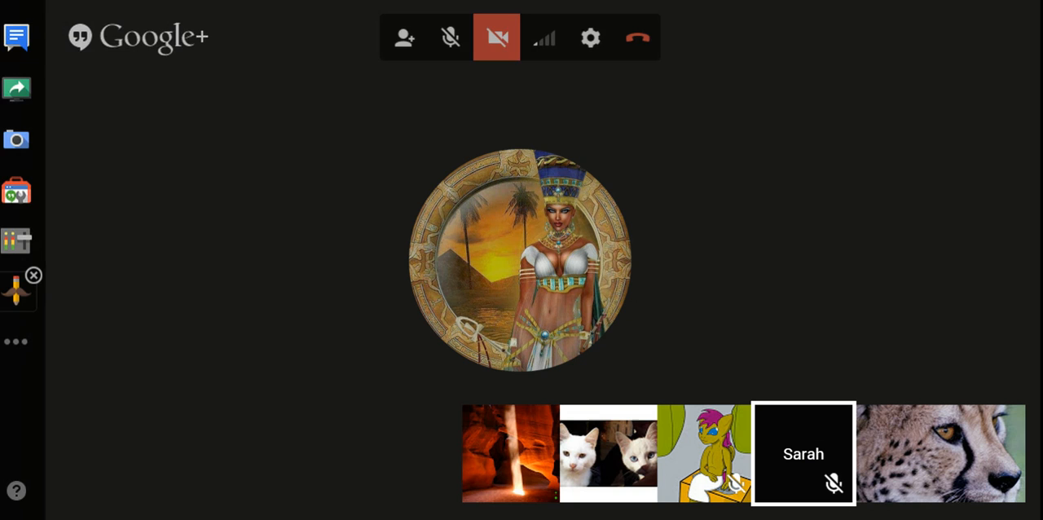
mouse_move(17, 290)
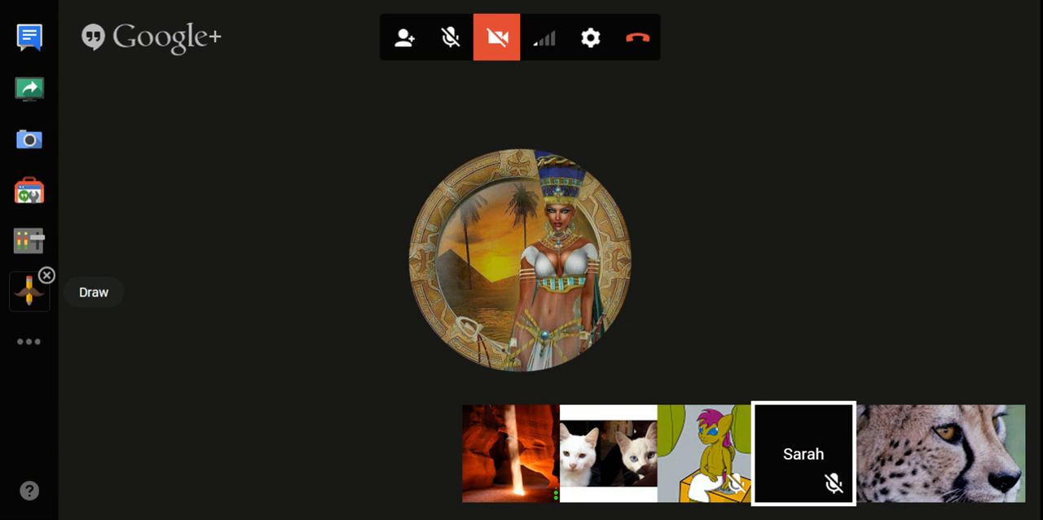